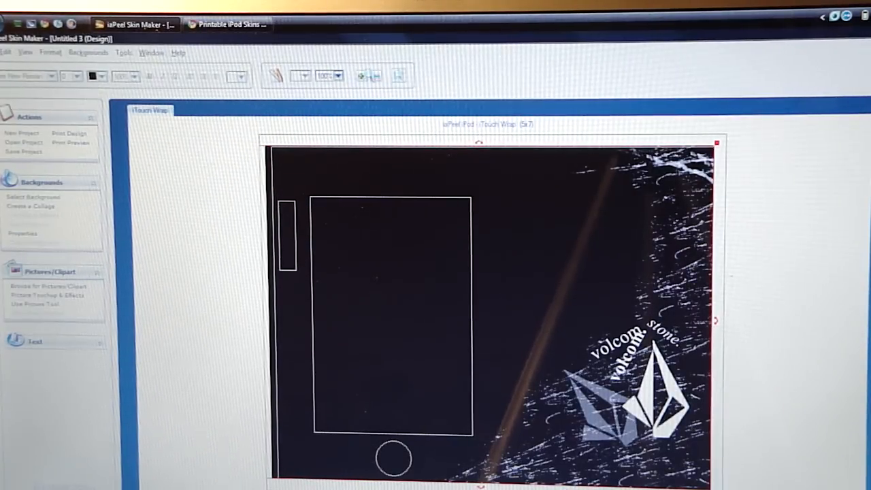
Start a New Project to bring up the device template choices, from Nano to iPhone Wrap
click(21, 133)
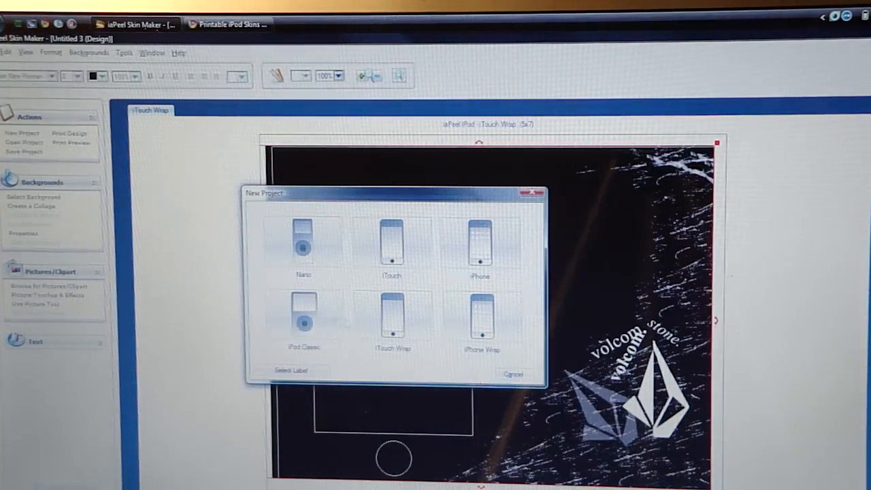